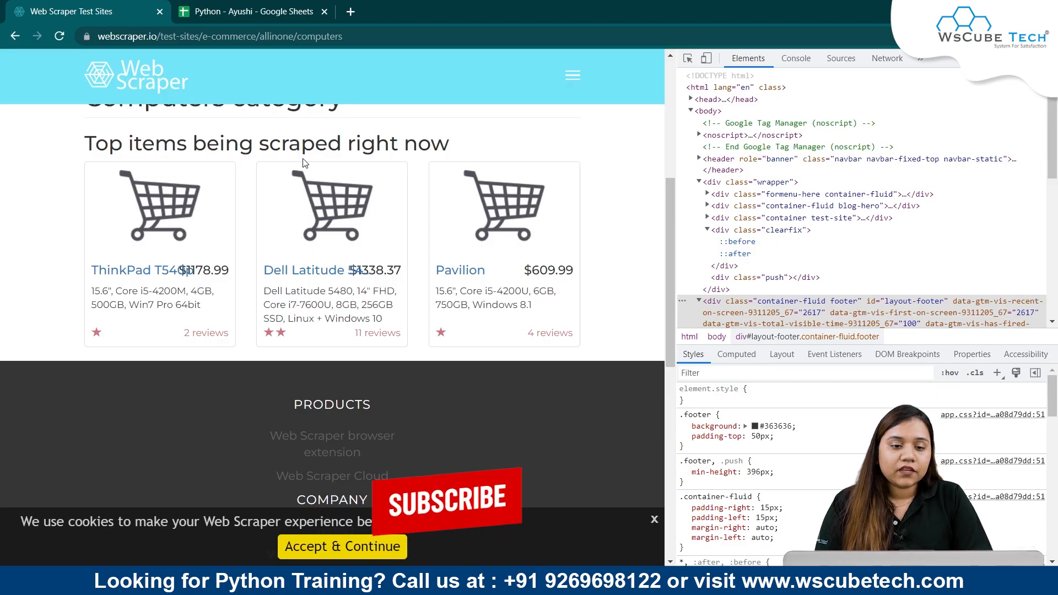
# Step: Change the print call to soup.div.ul and run main to view the navbar list HTML
pyautogui.scroll(3)
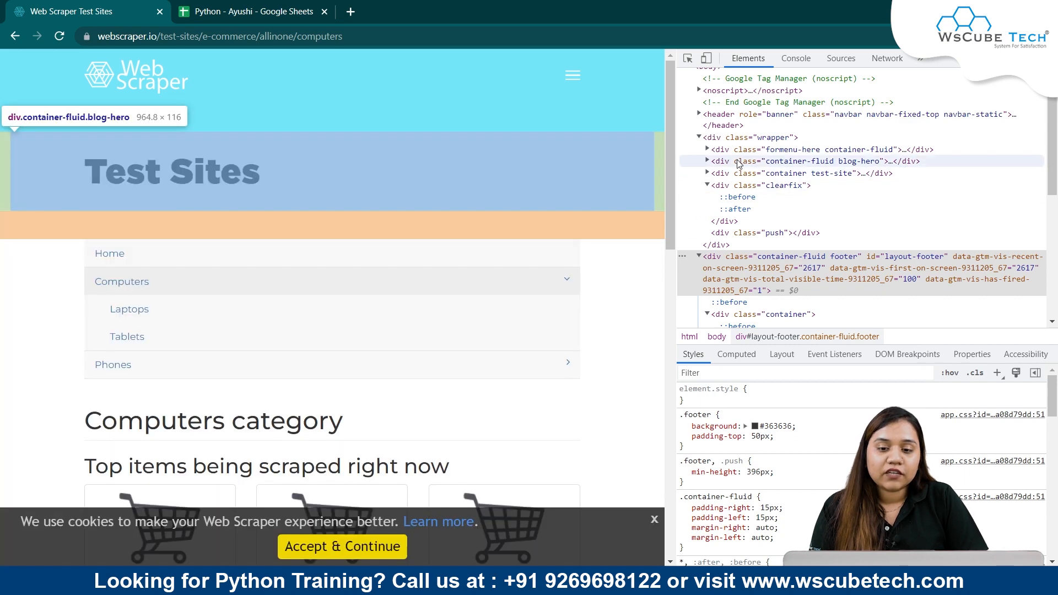
pyautogui.moveTo(728, 150)
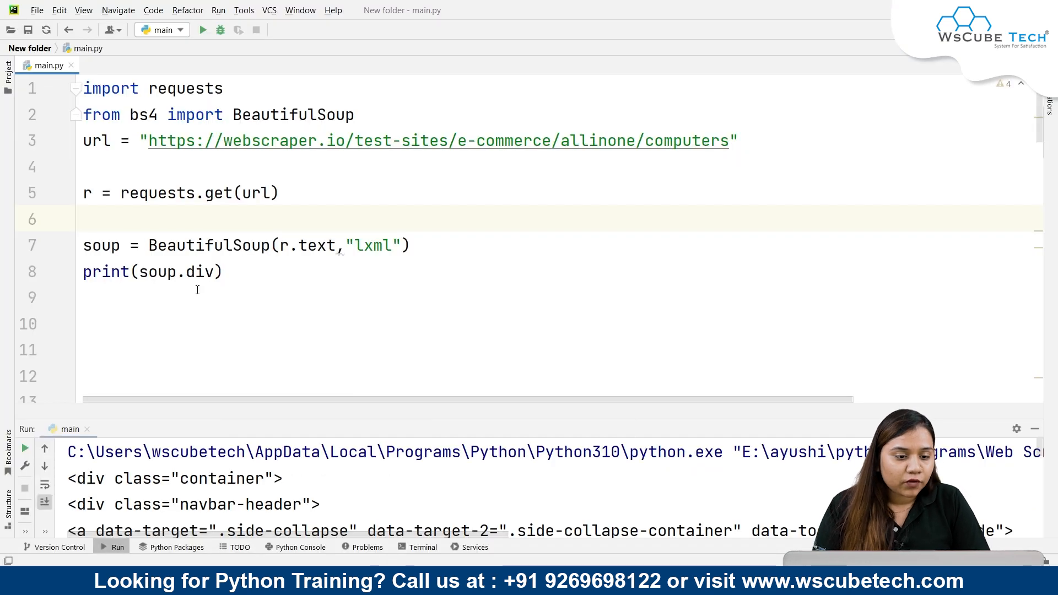
pyautogui.click(216, 271)
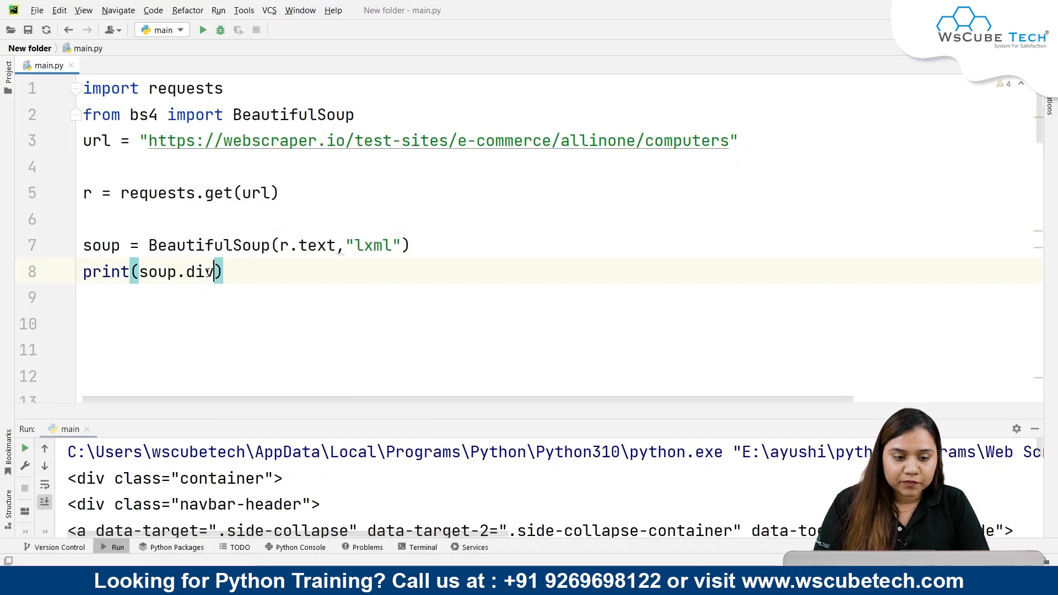
pyautogui.write('.ul')
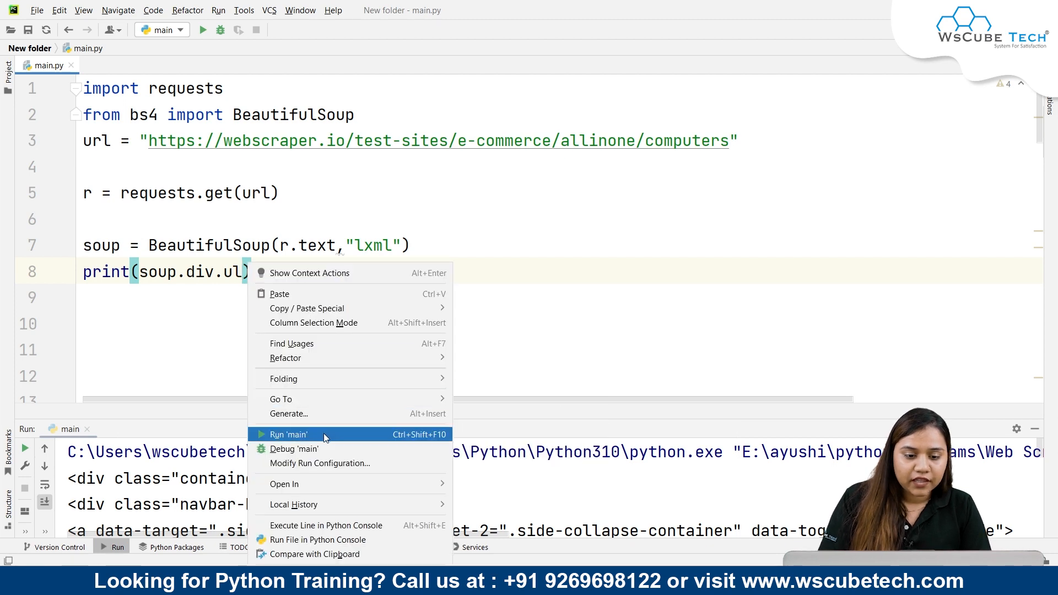
pyautogui.click(290, 434)
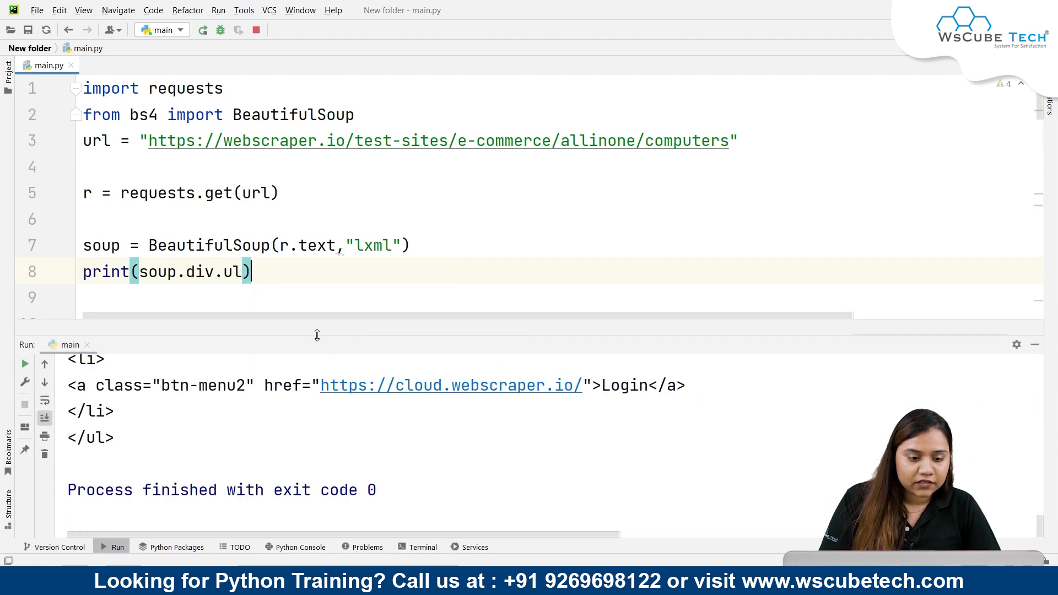
pyautogui.click(202, 29)
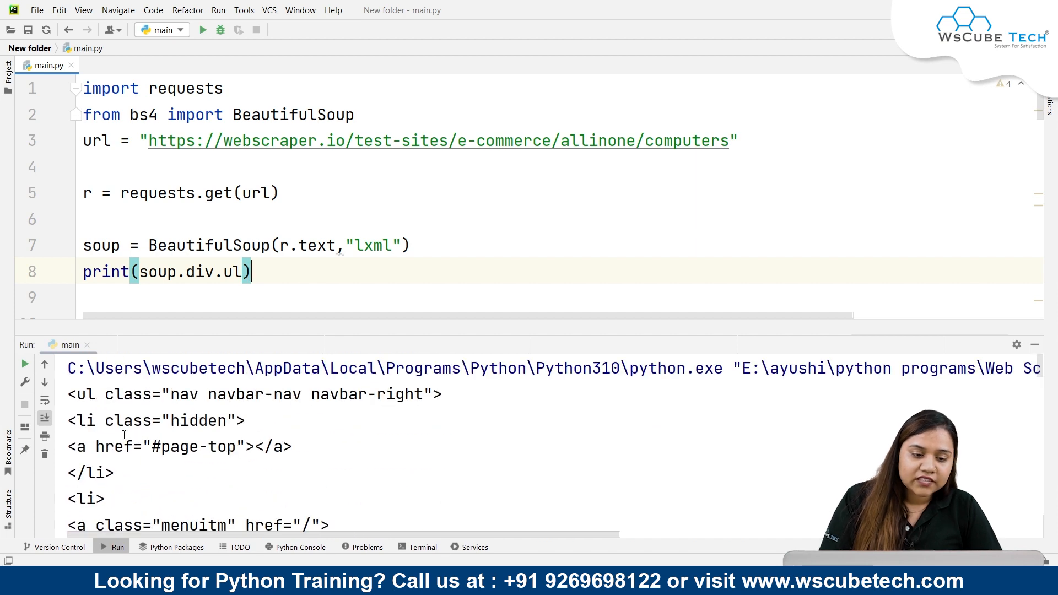
pyautogui.scroll(-3)
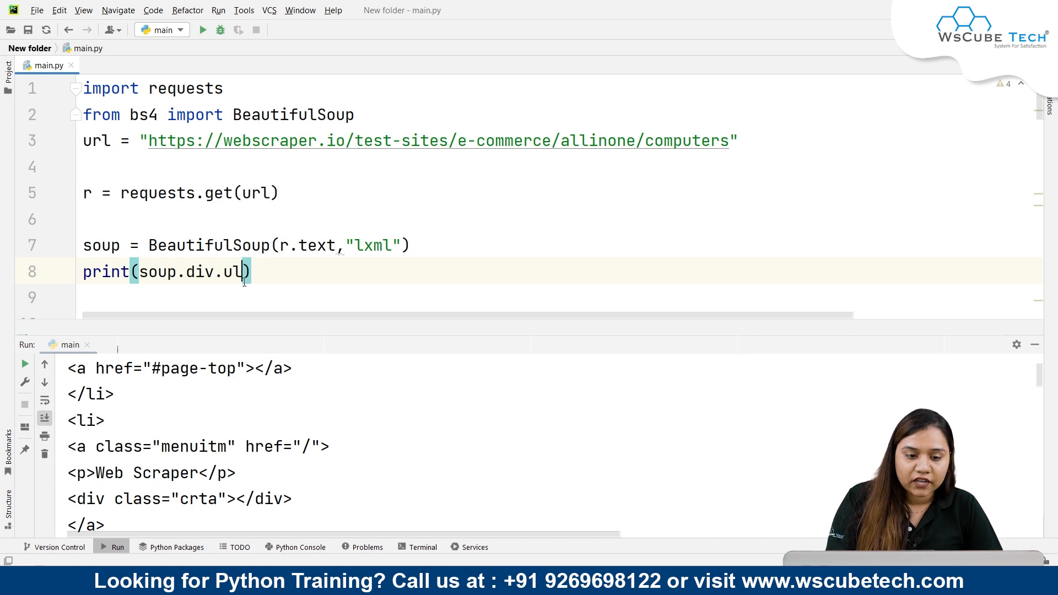
# Step: Run main with the print line reading soup.div.a to show the first link
pyautogui.rightClick(232, 271)
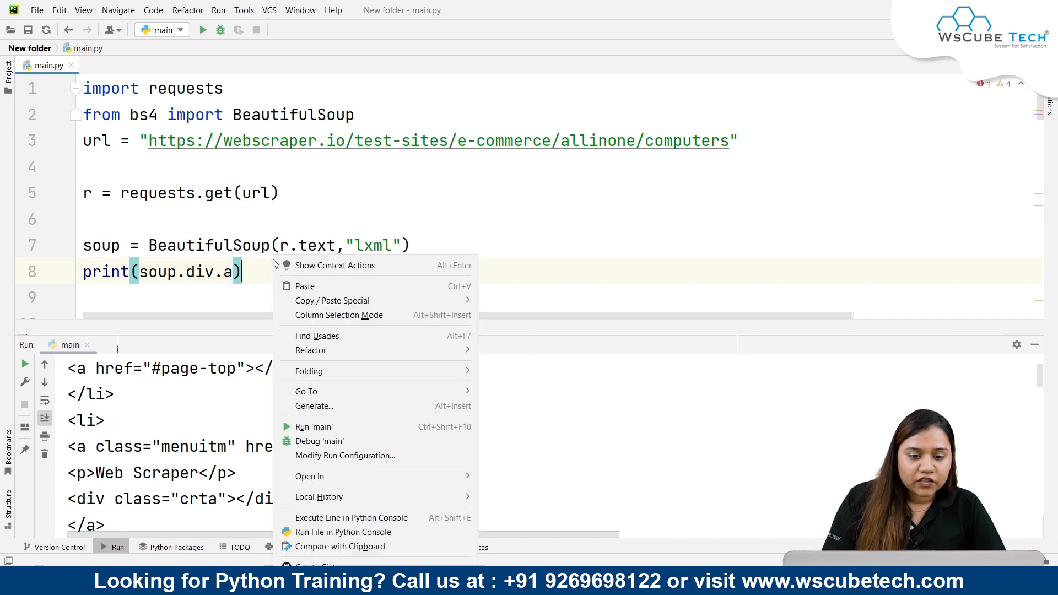
pyautogui.click(313, 427)
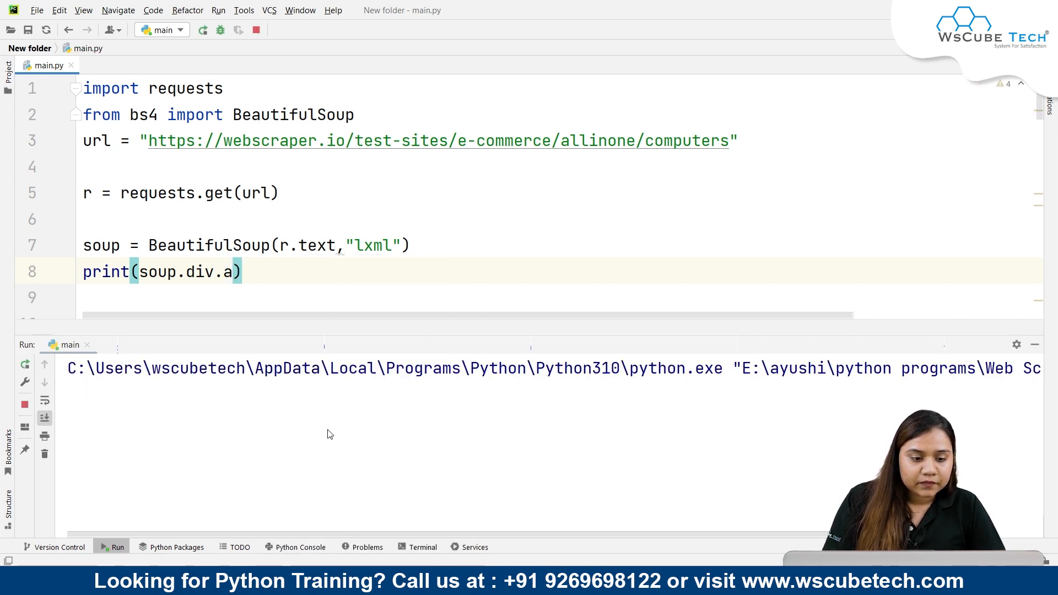
pyautogui.click(203, 30)
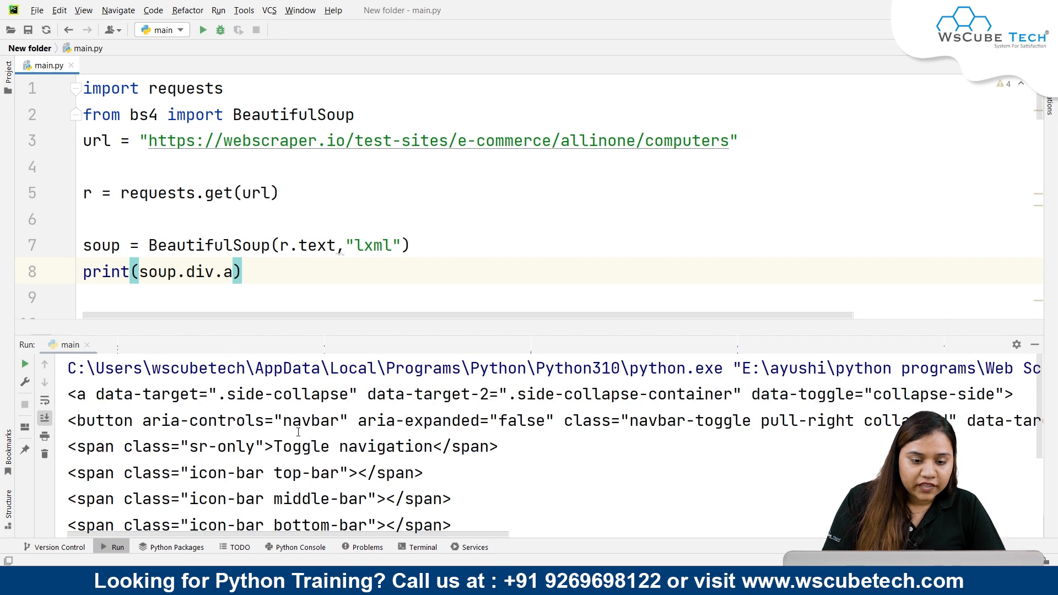
# Step: Change the tag to p and rerun, printing the paragraph 'Web Scraper'
pyautogui.press('Backspace')
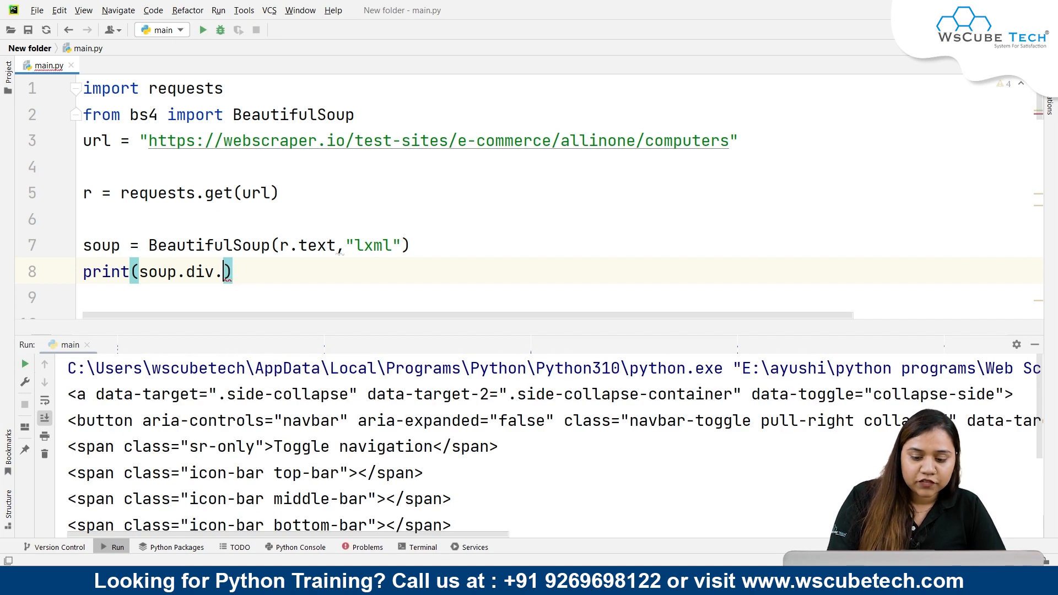
pyautogui.rightClick(202, 271)
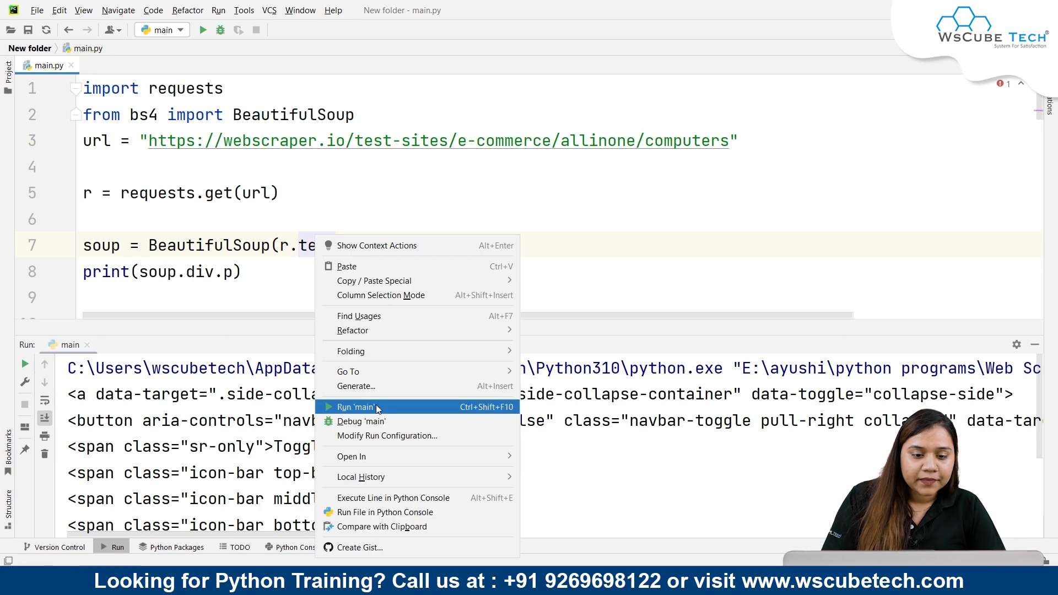
pyautogui.click(354, 406)
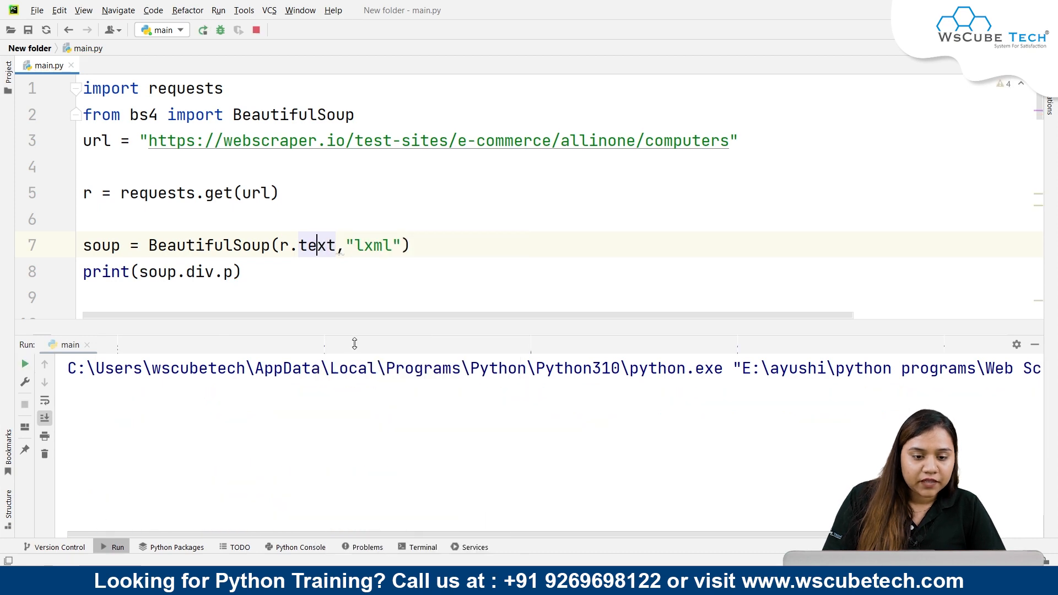
pyautogui.click(202, 30)
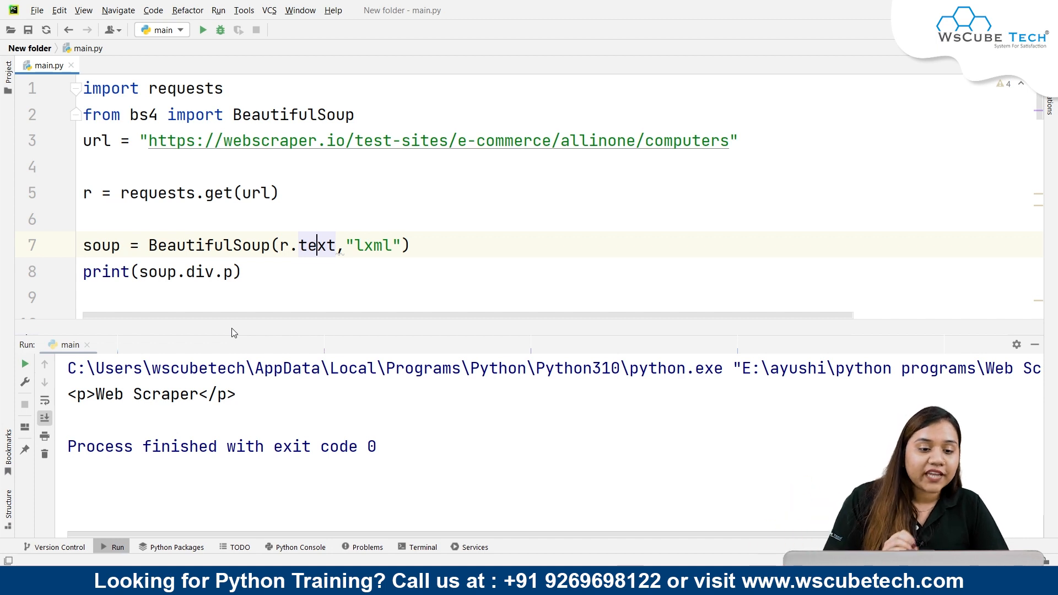
# Step: Remove print( and its closing parenthesis, then type tag before soup.div.p
pyautogui.click(136, 271)
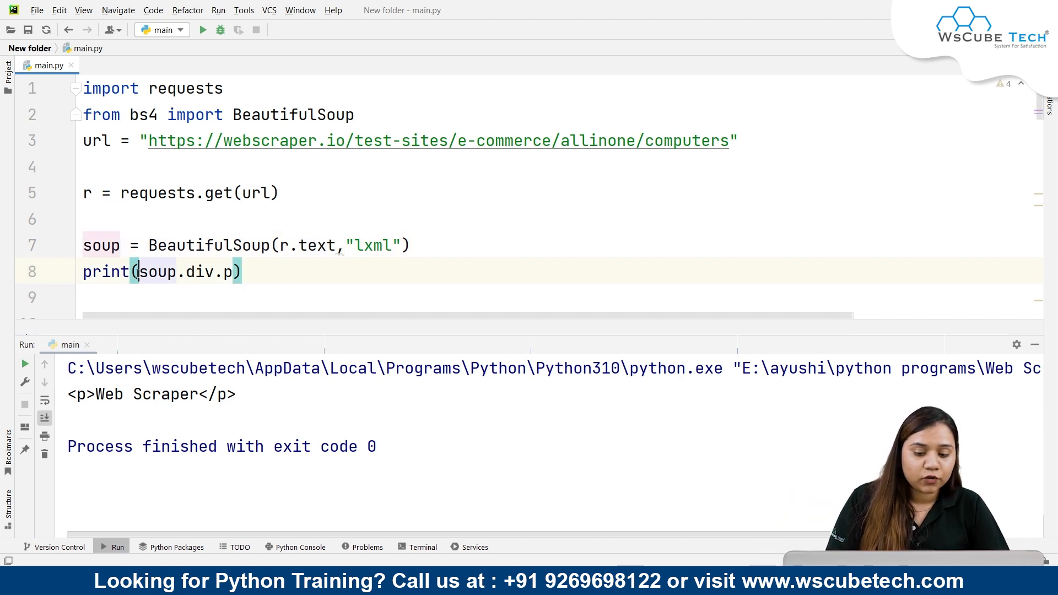
pyautogui.press('Backspace')
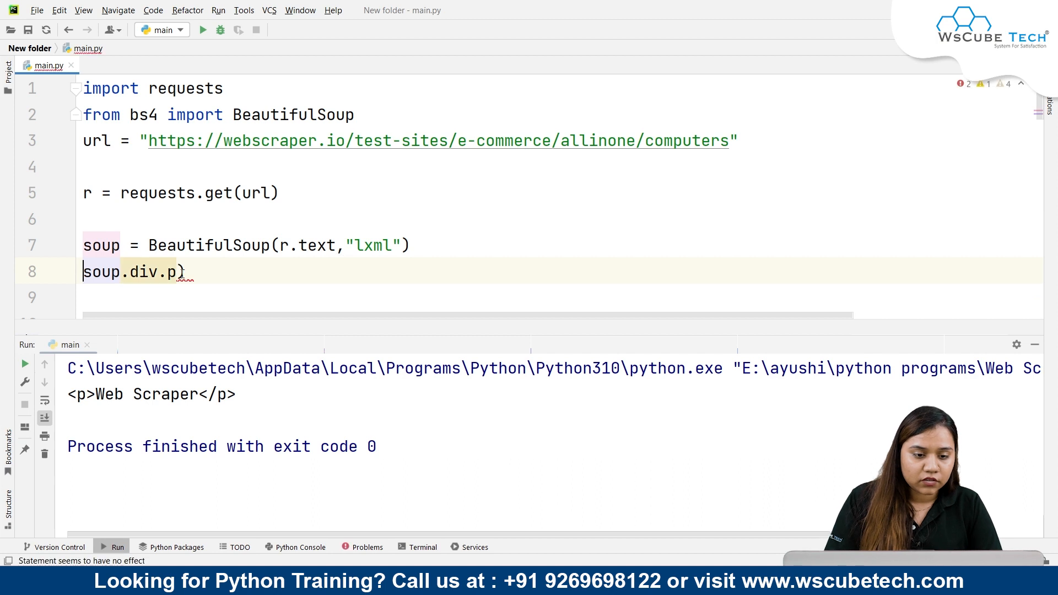
pyautogui.press('Backspace')
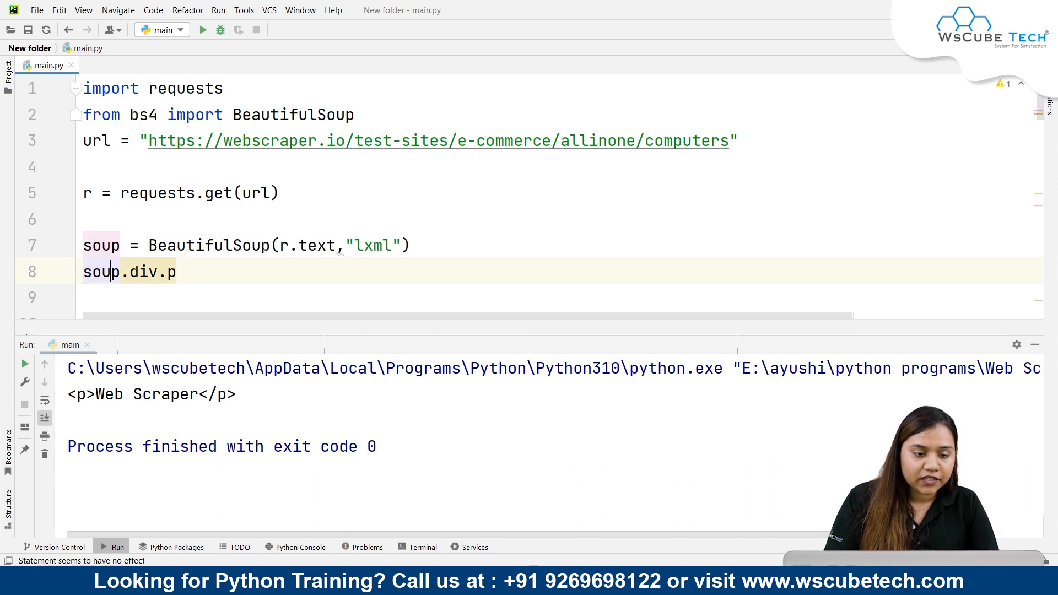
pyautogui.write('ta')
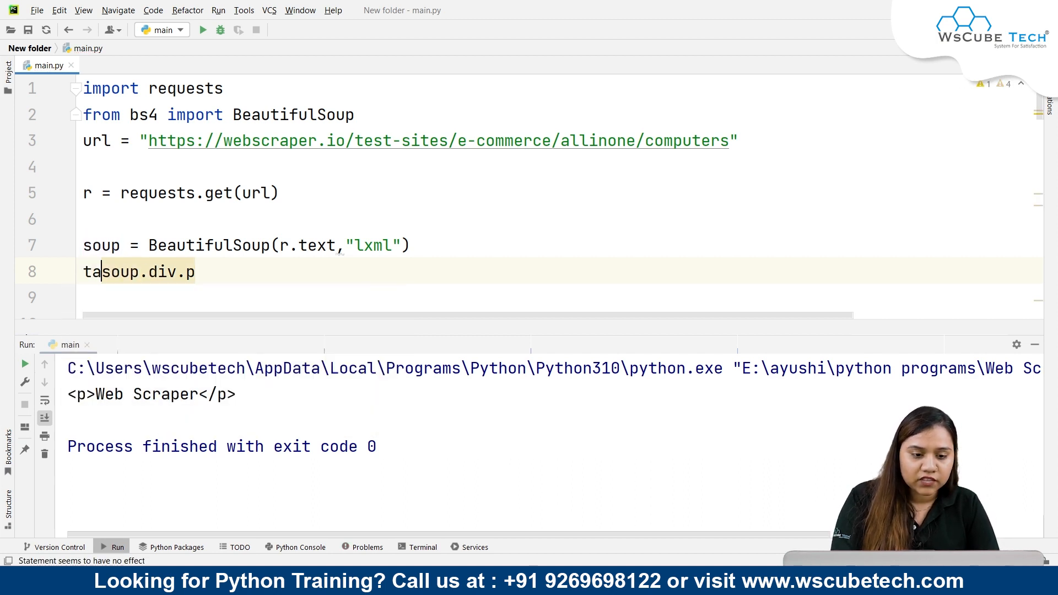
pyautogui.write('g')
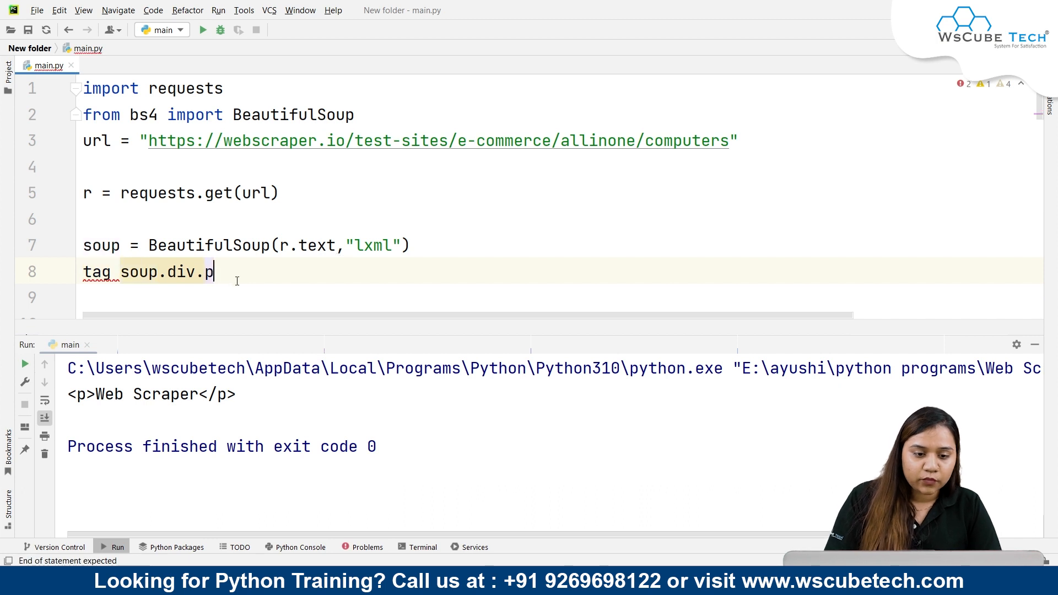
pyautogui.press('Backspace')
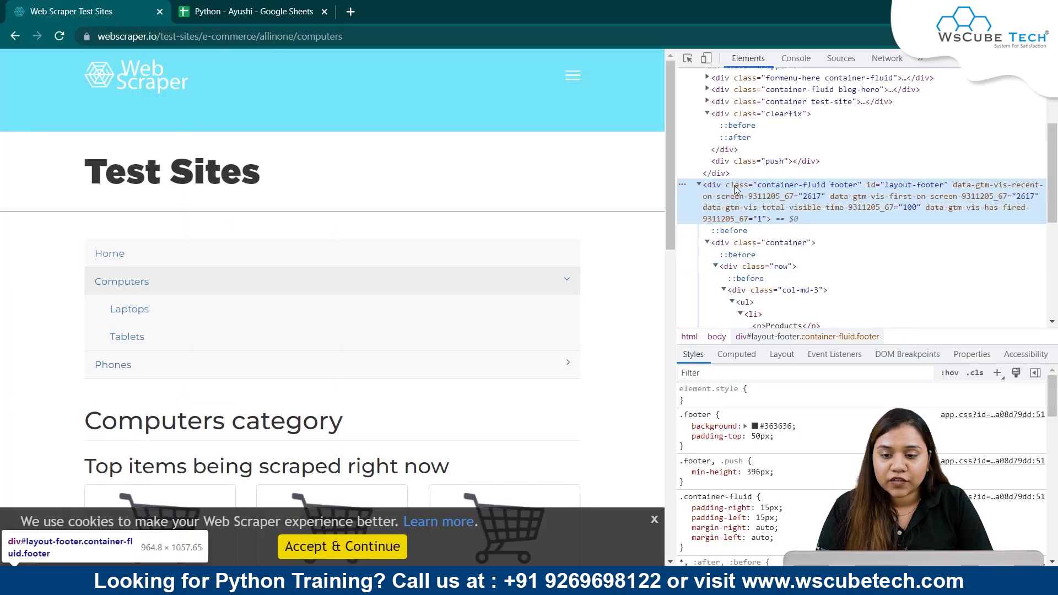
pyautogui.moveTo(917, 186)
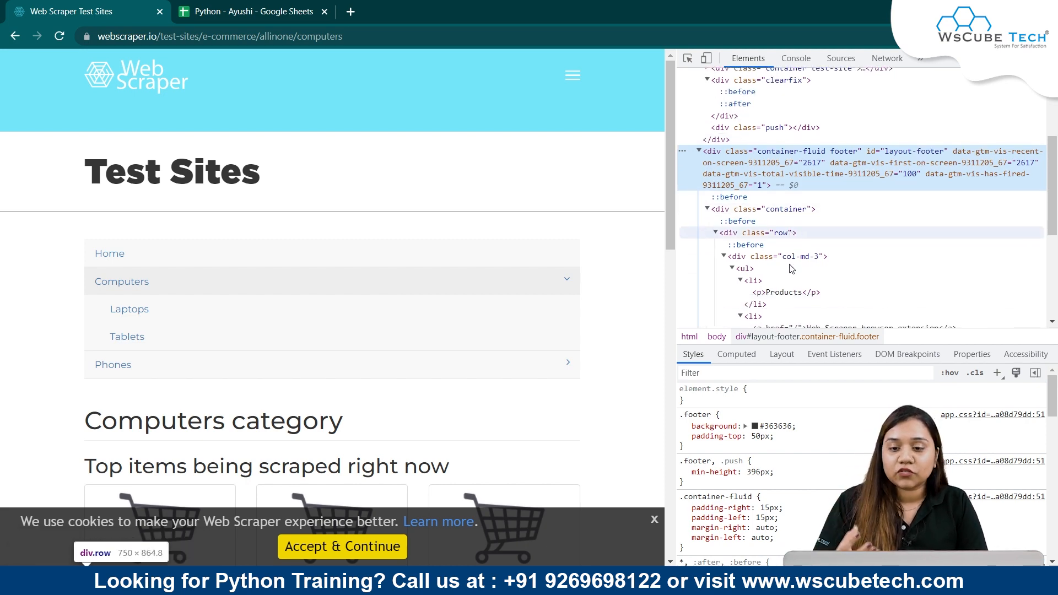
pyautogui.scroll(-3)
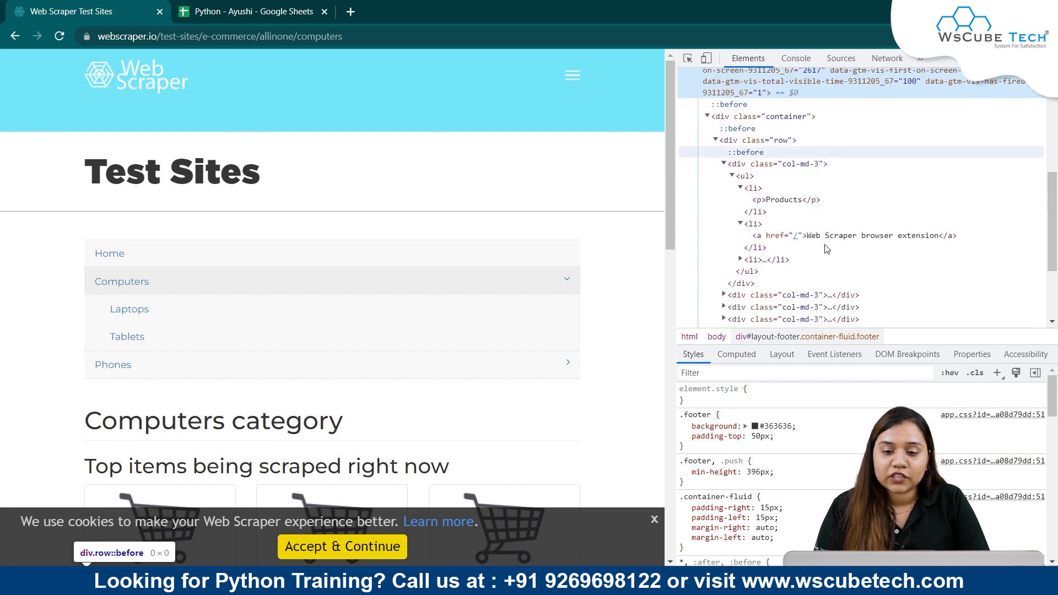
pyautogui.moveTo(769, 293)
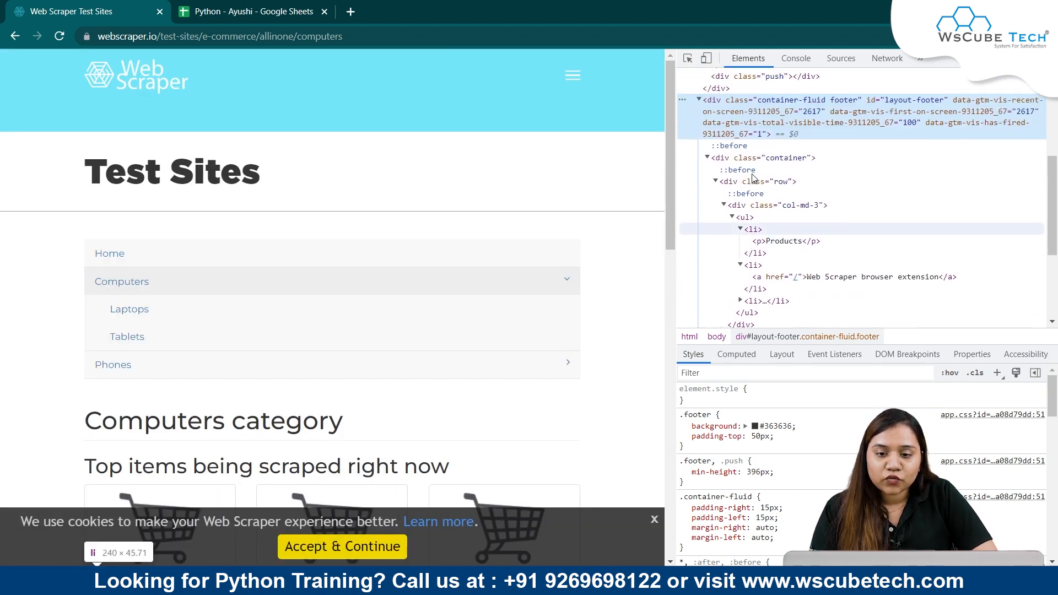
pyautogui.moveTo(762, 157)
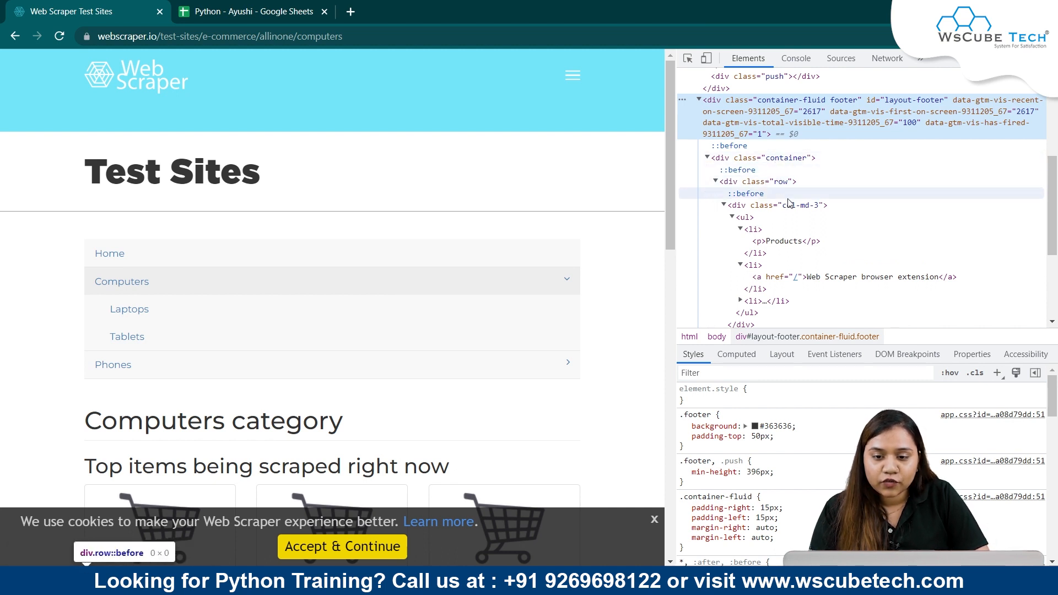
pyautogui.moveTo(761, 181)
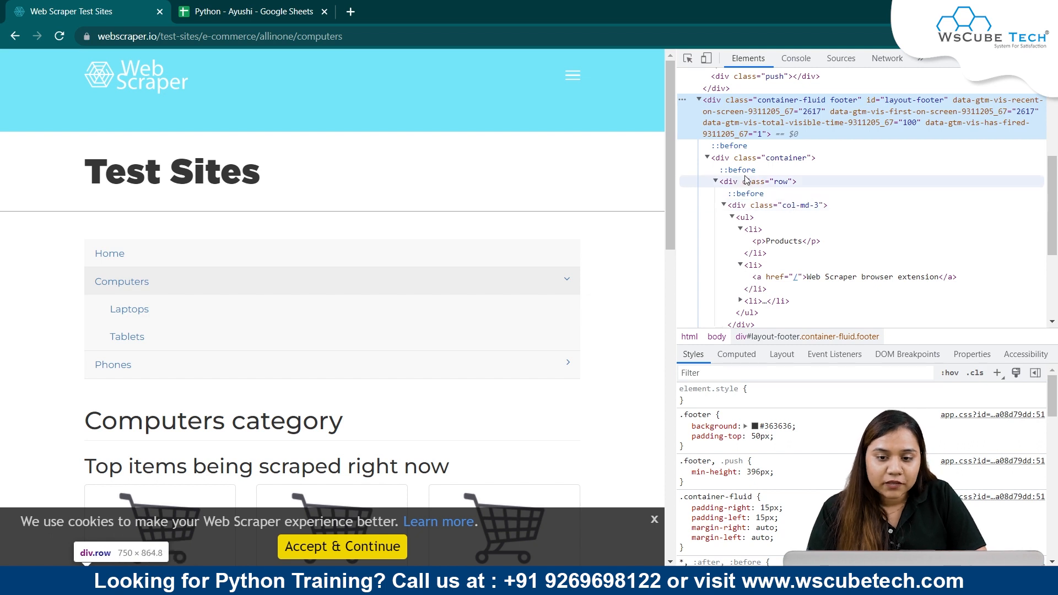
pyautogui.moveTo(415, 93)
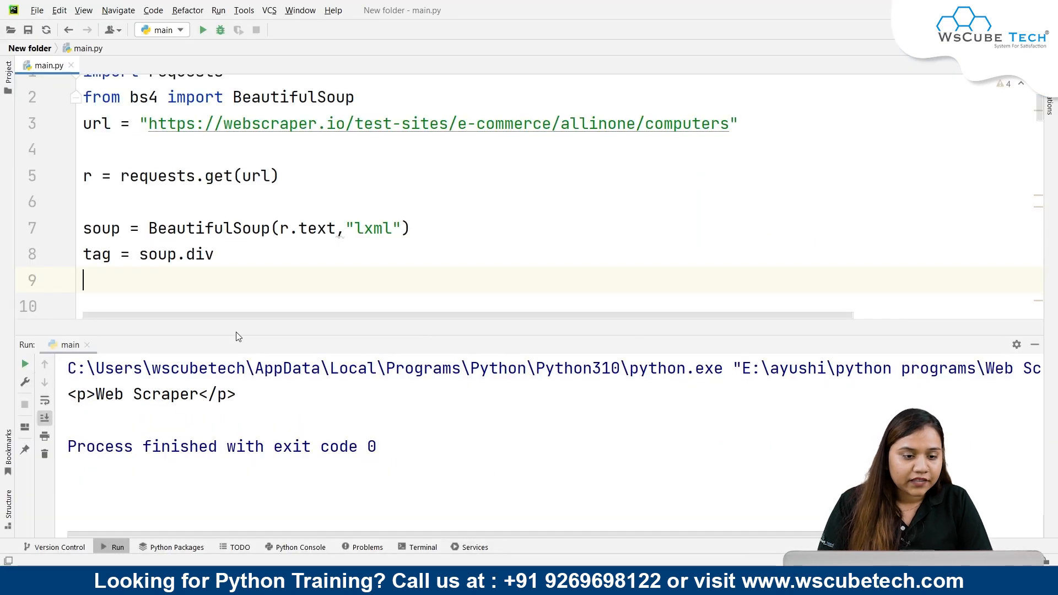
# Step: Print tag.attrs and run main, outputting {'class': ['container']}
pyautogui.write('print(tag')
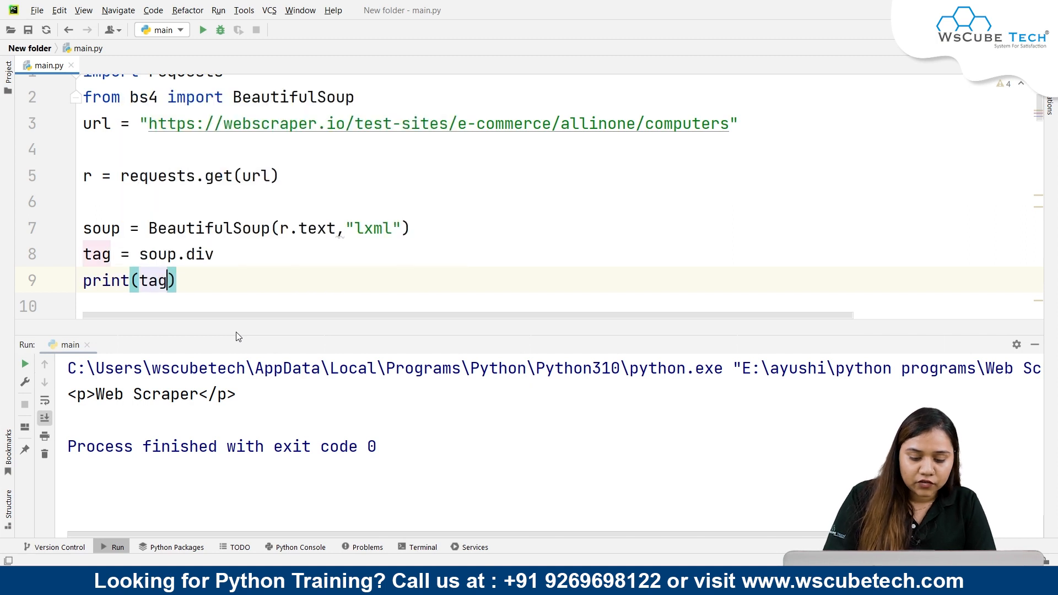
pyautogui.write('.attrs')
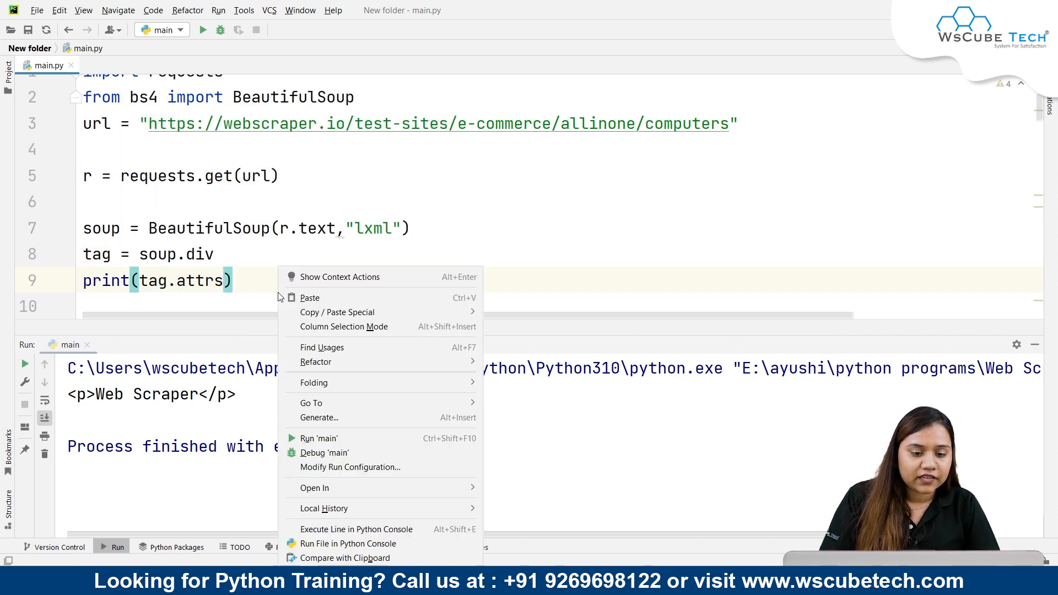
pyautogui.click(319, 439)
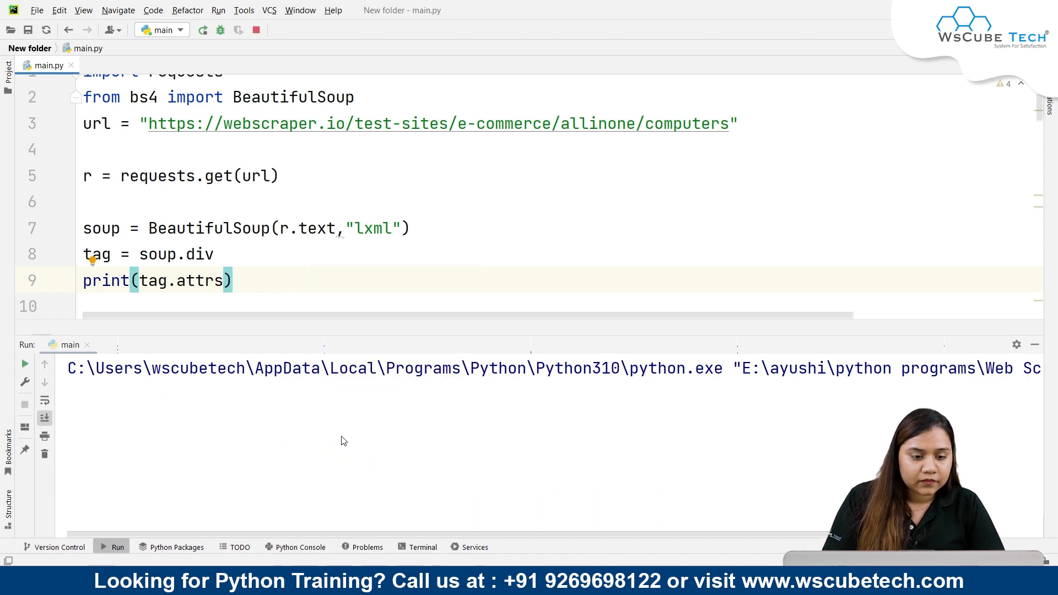
pyautogui.click(204, 29)
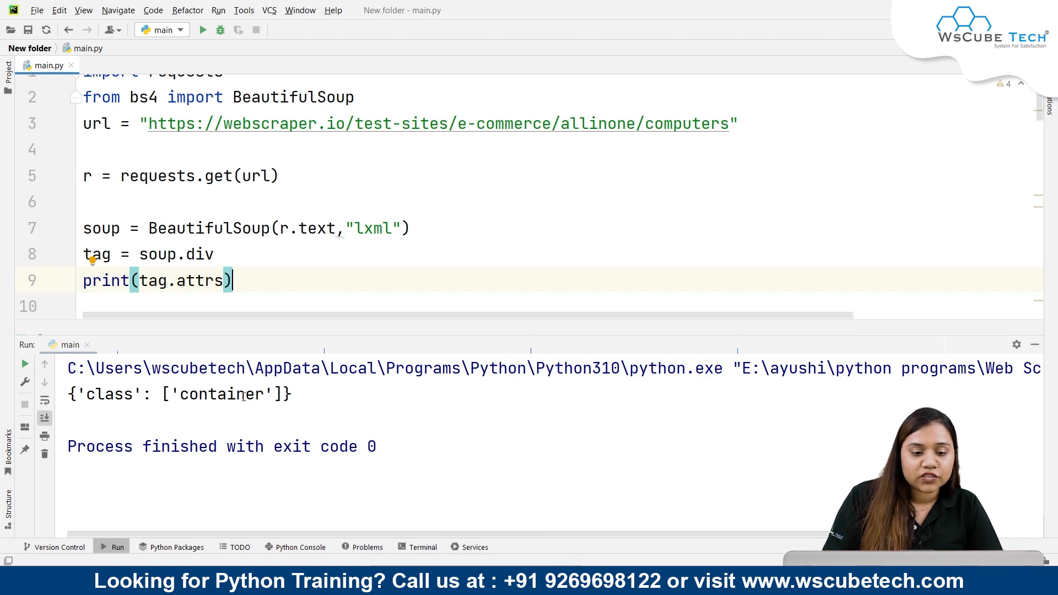
# Step: Replace soup.div with soup.header and rerun to show role banner and navbar classes
pyautogui.click(216, 253)
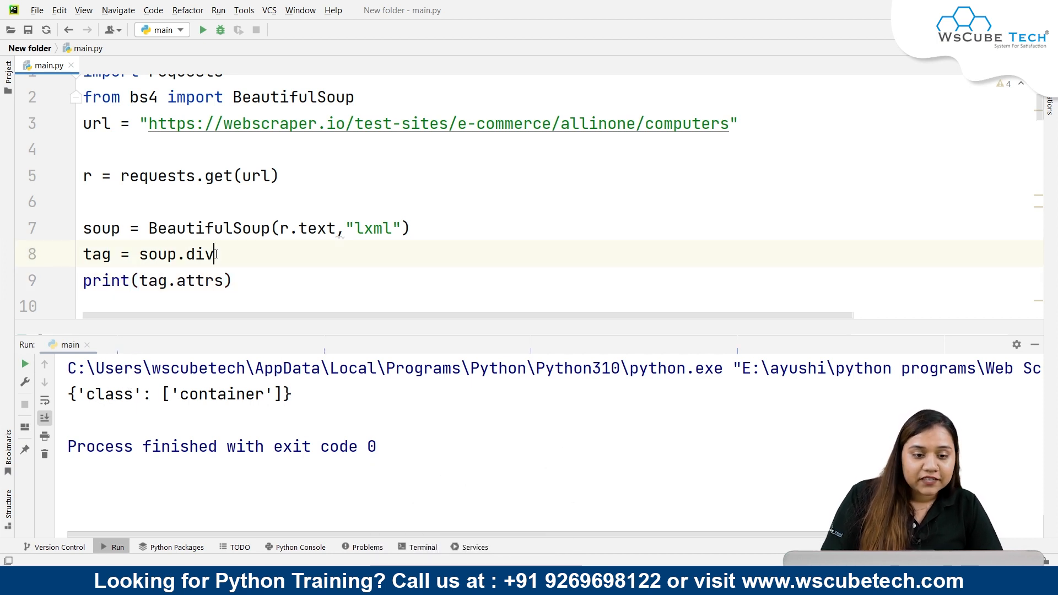
pyautogui.press('Backspace')
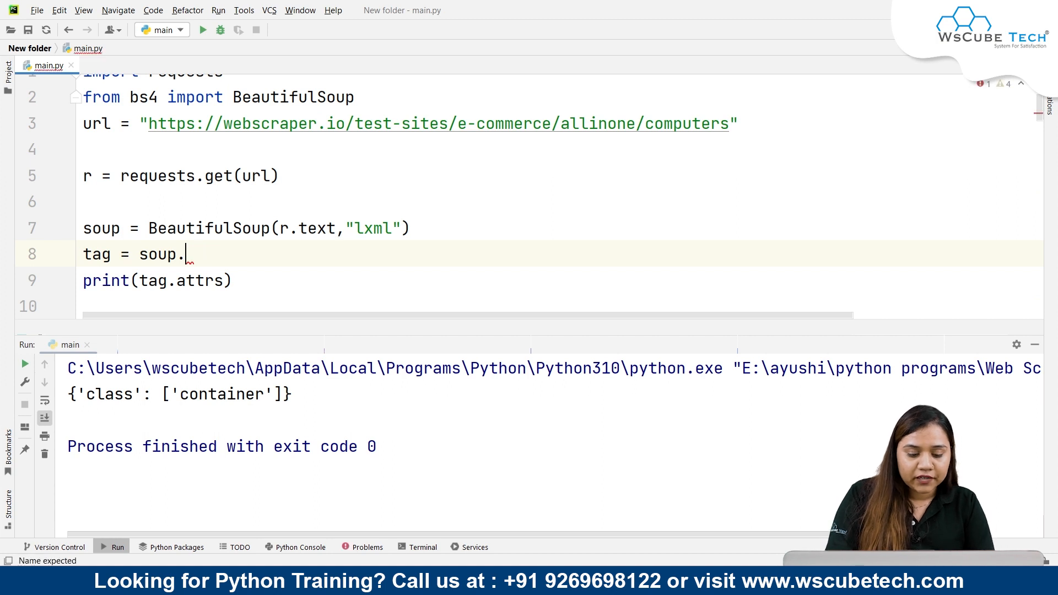
pyautogui.write('header')
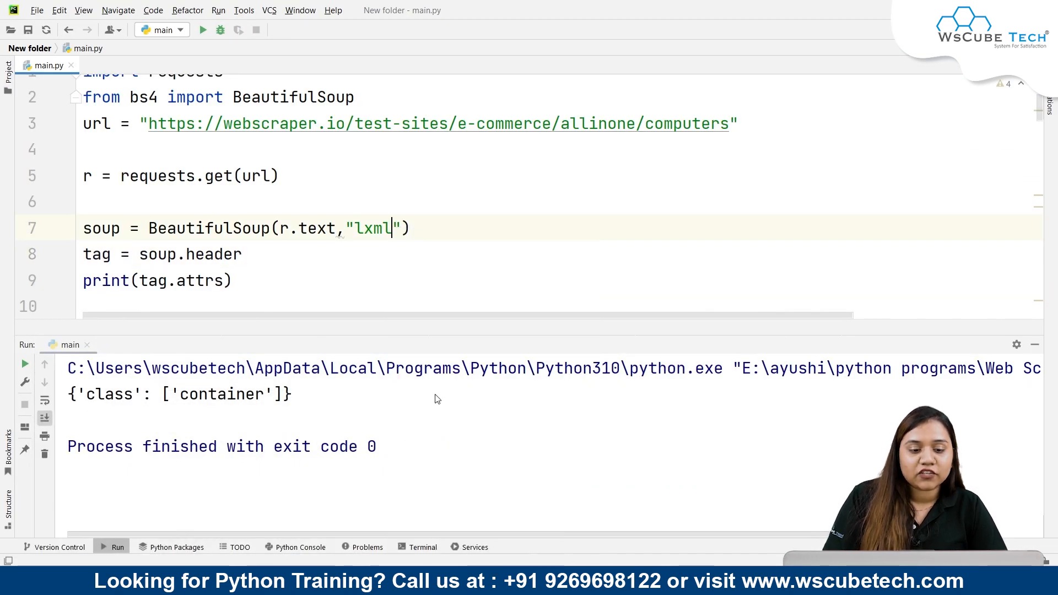
pyautogui.click(202, 29)
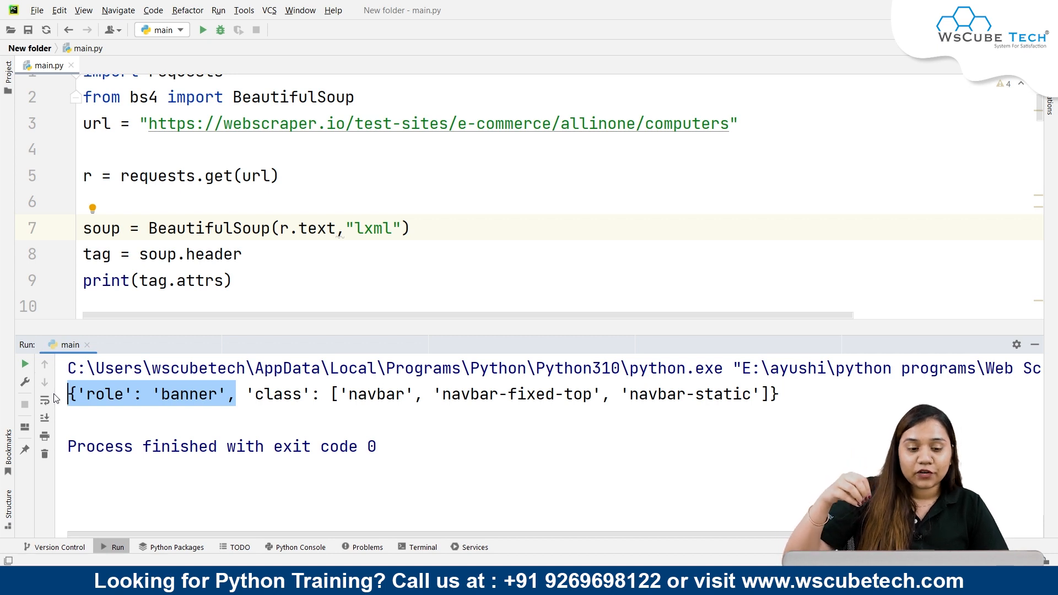
pyautogui.moveTo(226, 405)
pyautogui.write('print()')
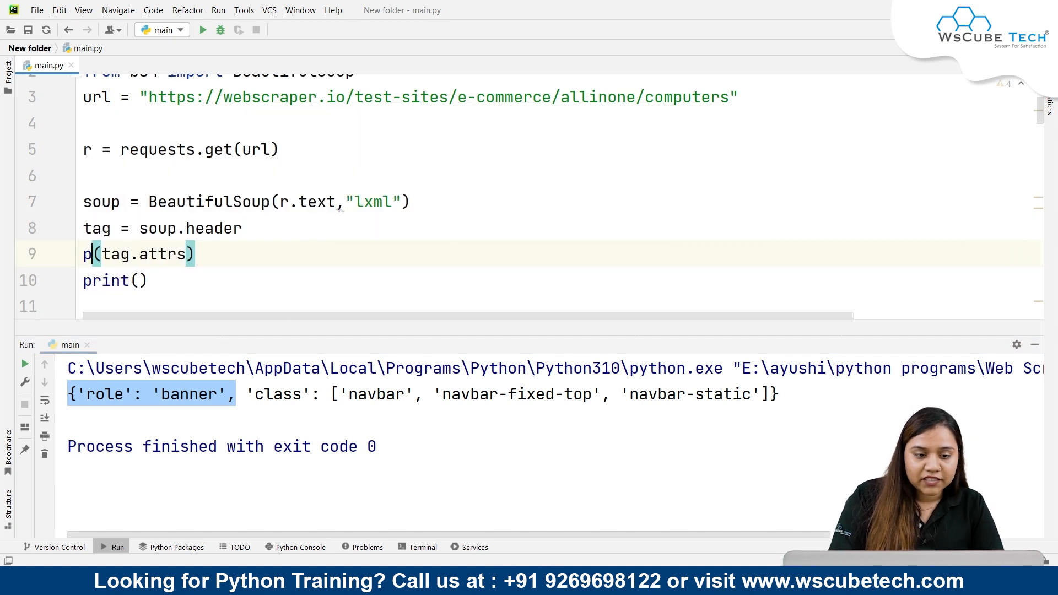
# Step: Assign tag.attrs to atb, print atb["class"], and run to show the three navbar classes
pyautogui.press('Backspace')
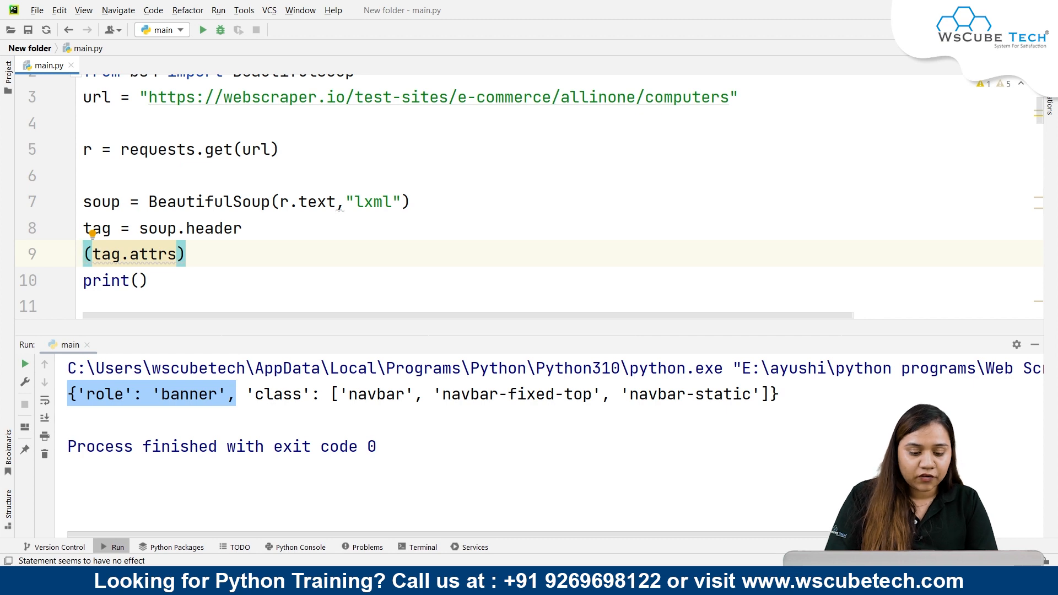
pyautogui.write('atb =')
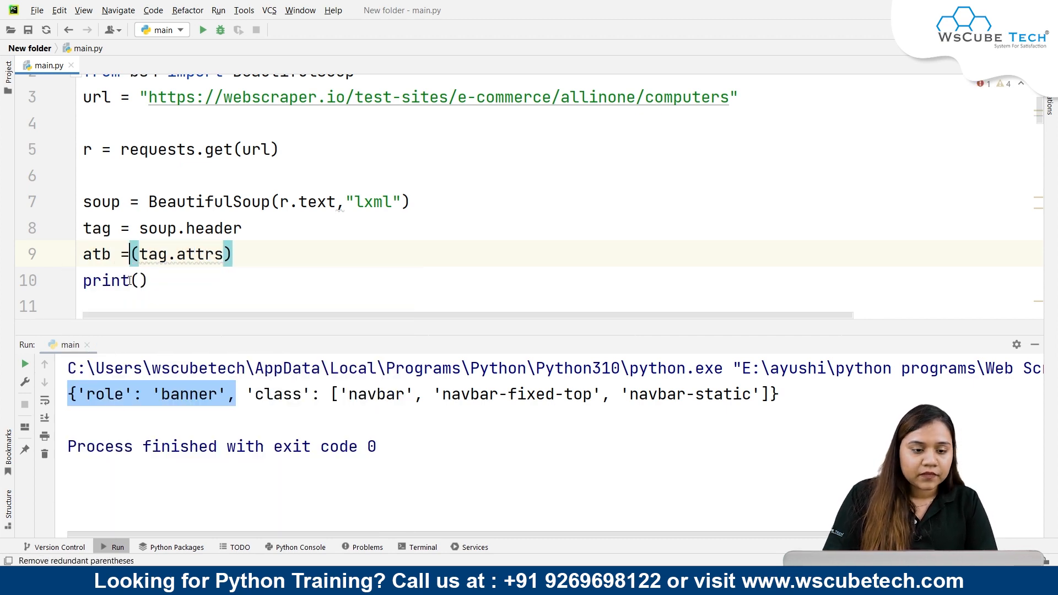
pyautogui.click(139, 279)
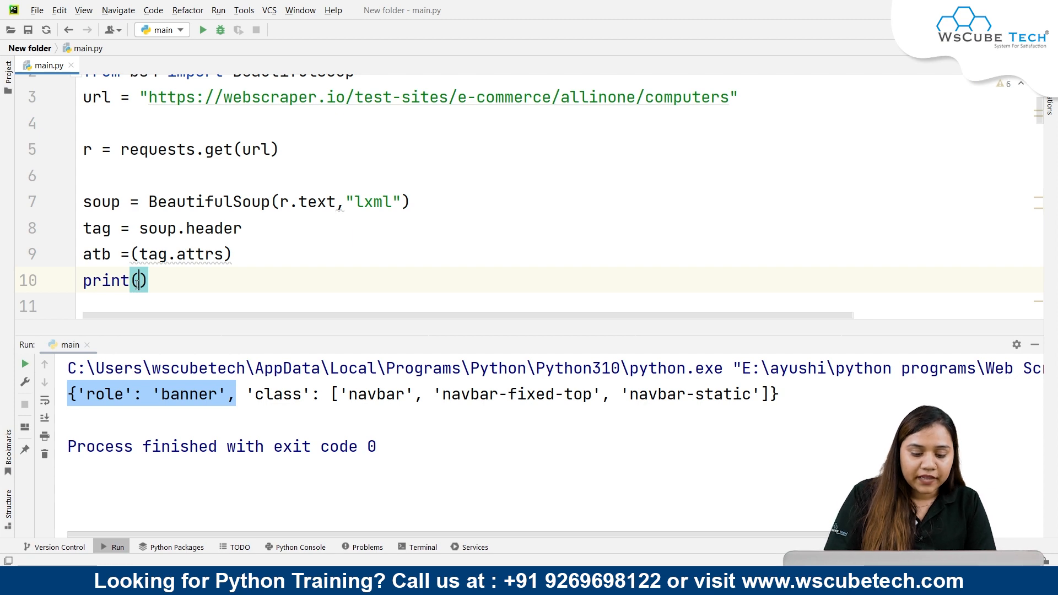
pyautogui.write('atb')
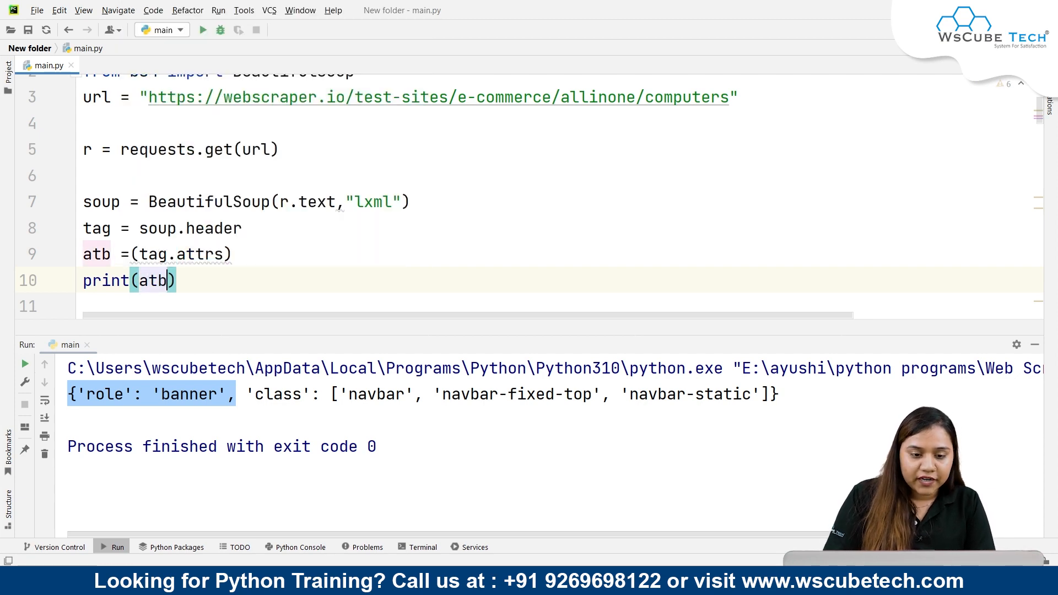
pyautogui.moveTo(226, 329)
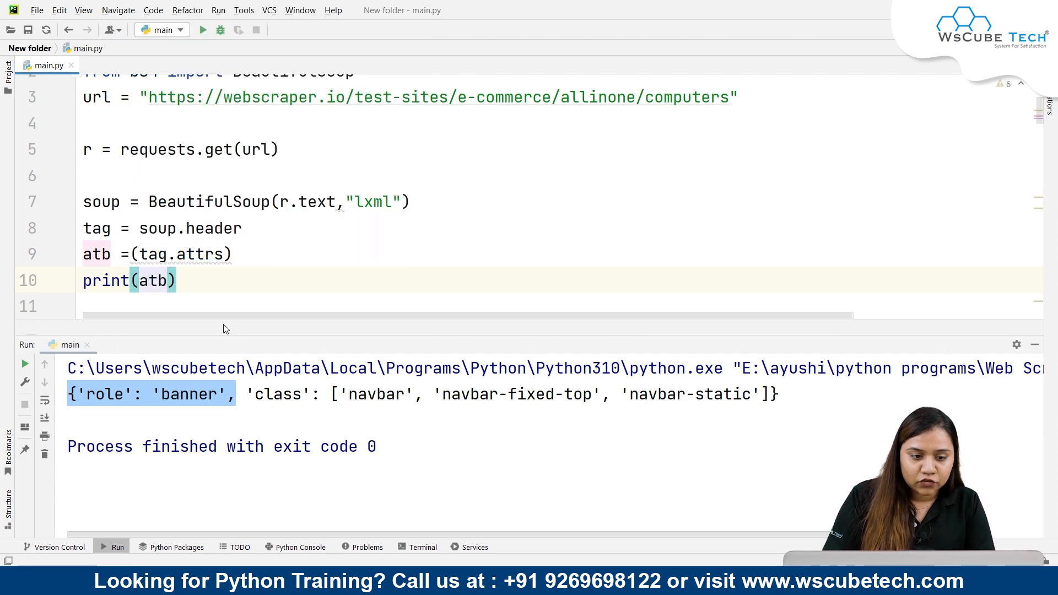
pyautogui.write('[]')
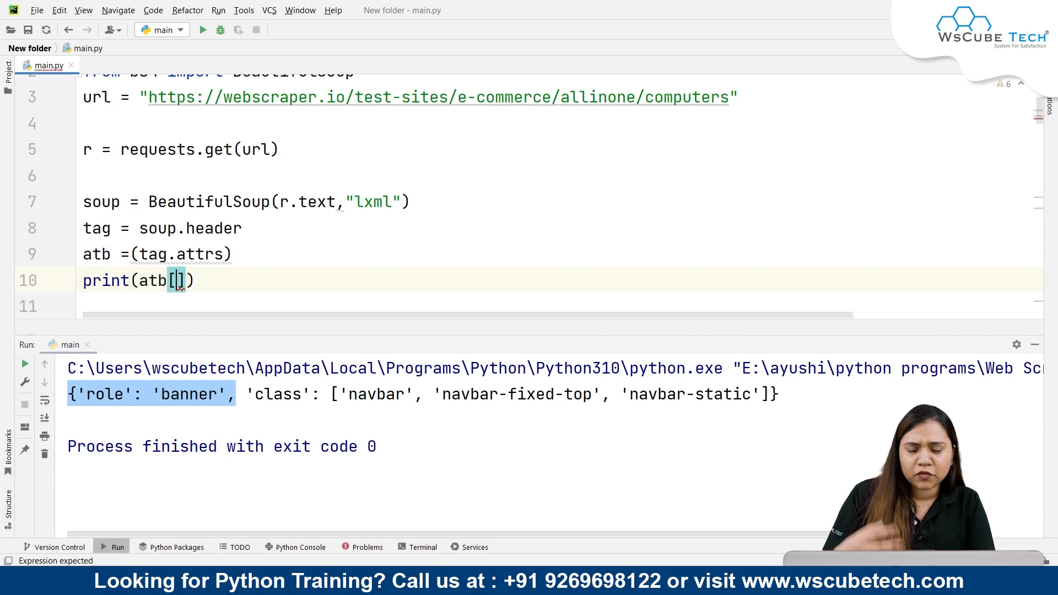
pyautogui.write('""')
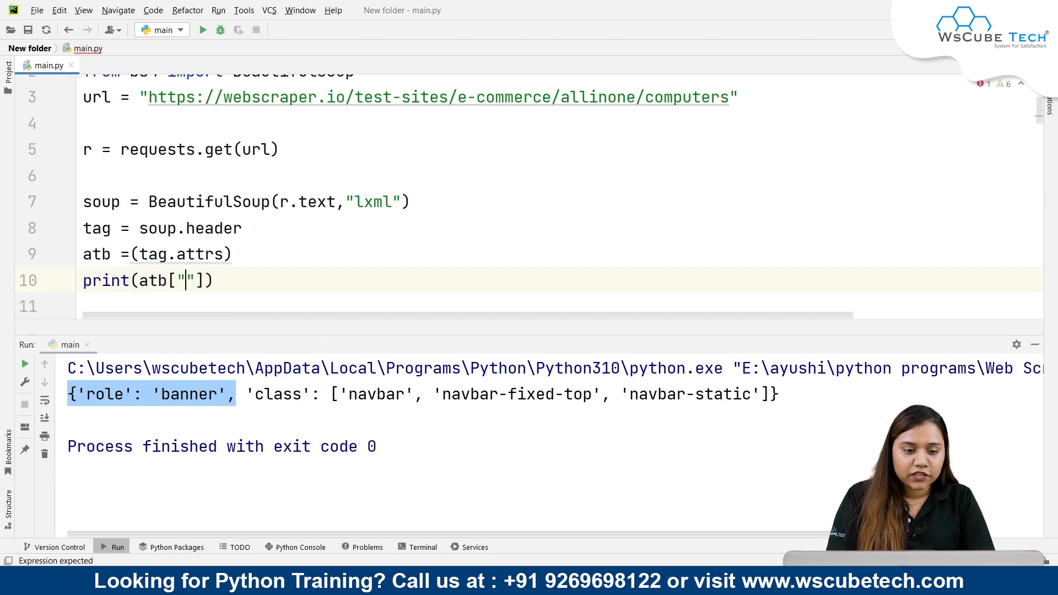
pyautogui.write('class')
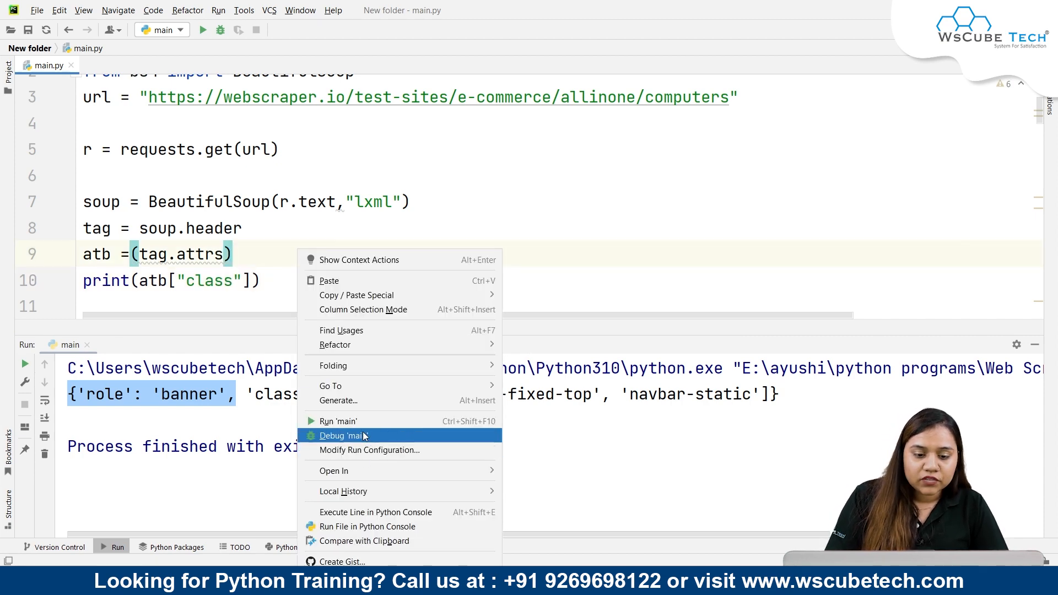
pyautogui.click(337, 421)
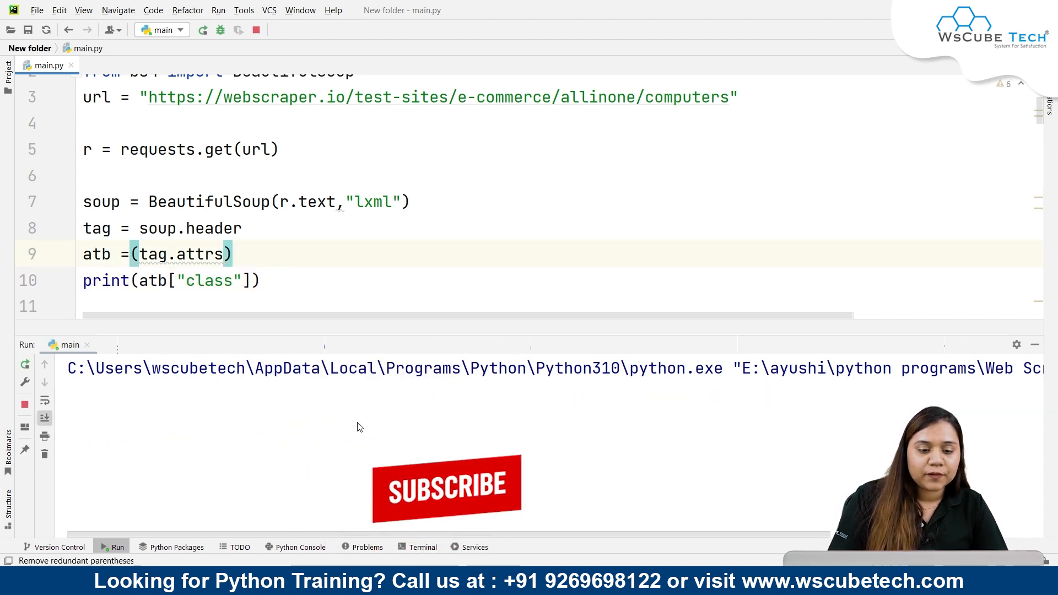
pyautogui.click(202, 29)
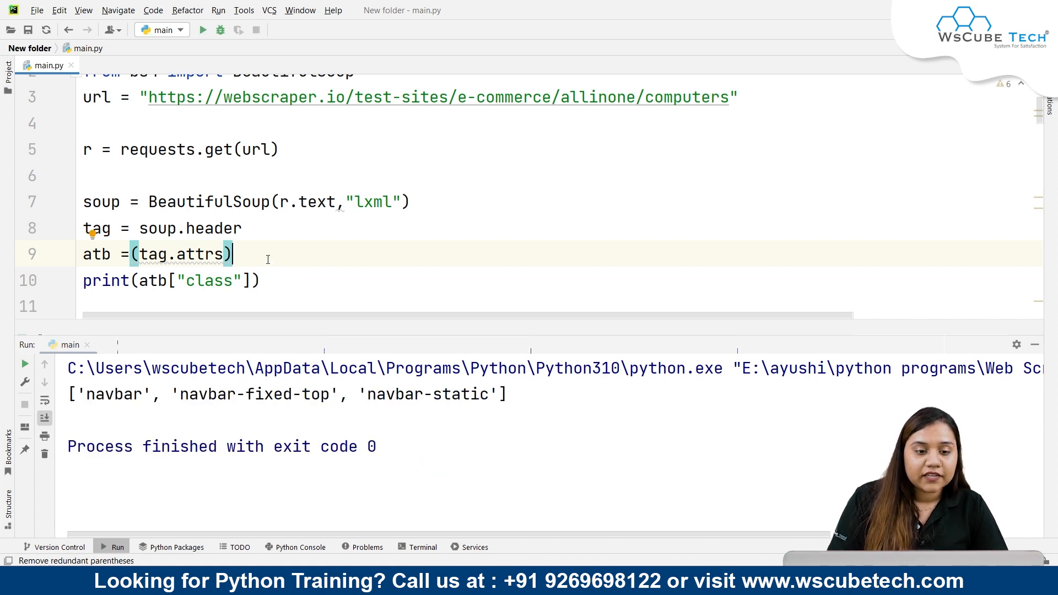
# Step: Change the key in atb["class"] to atb["role"] on line 10
pyautogui.click(232, 281)
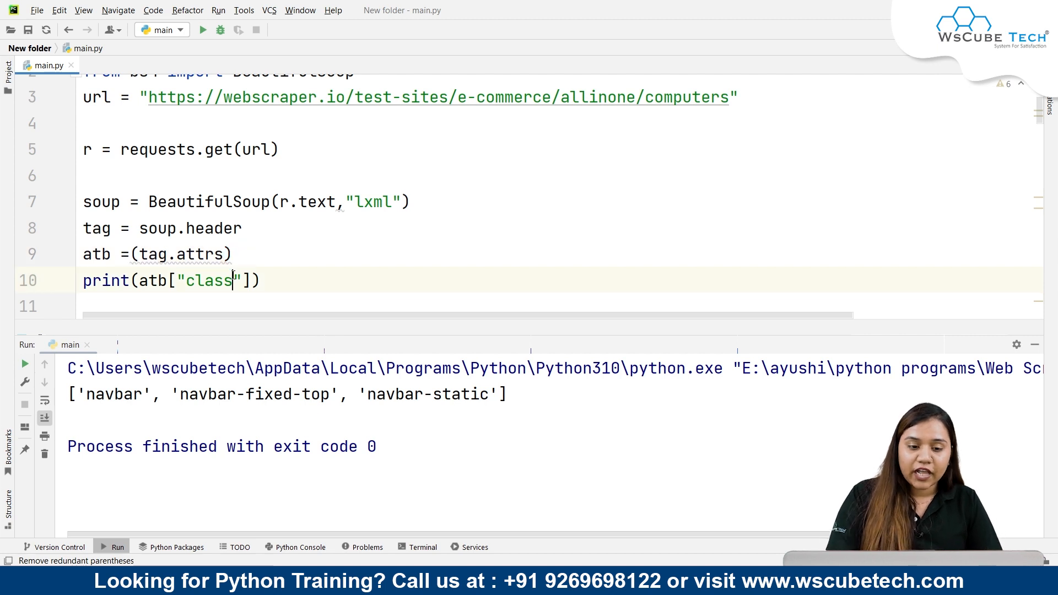
pyautogui.write('ro')
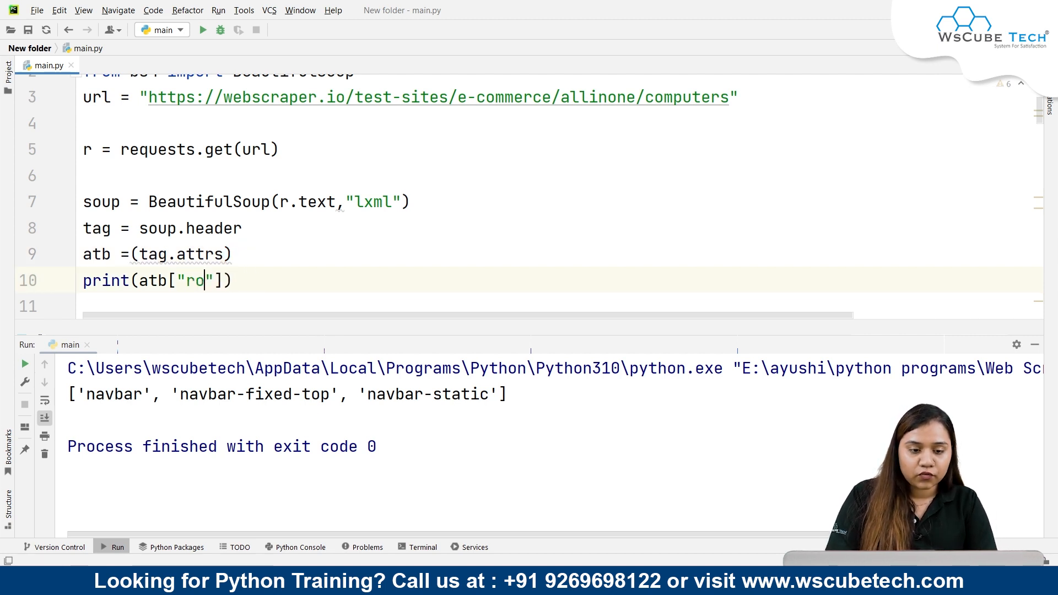
pyautogui.write('le')
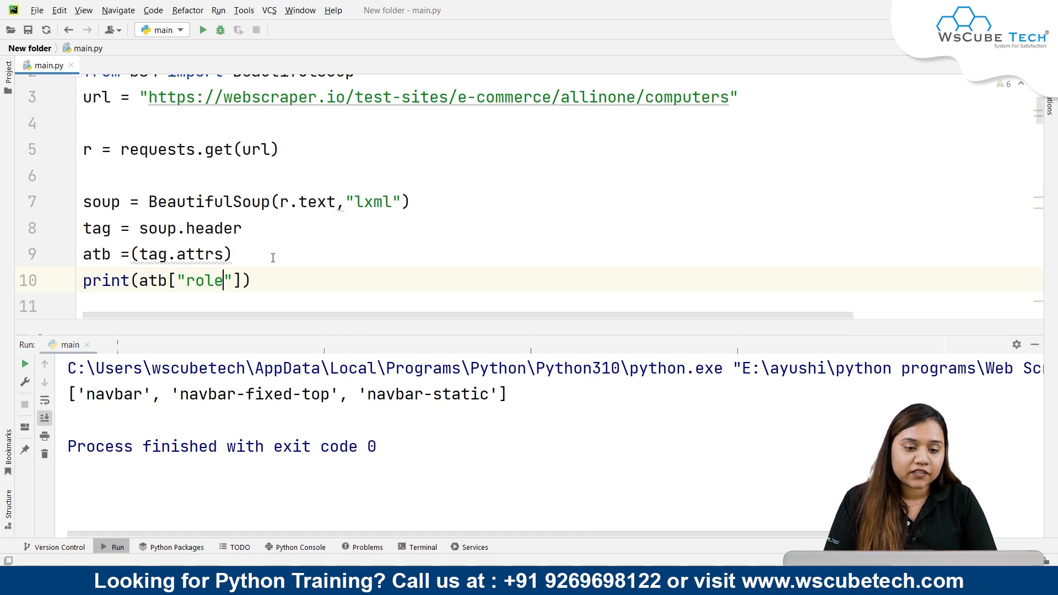
pyautogui.click(232, 254)
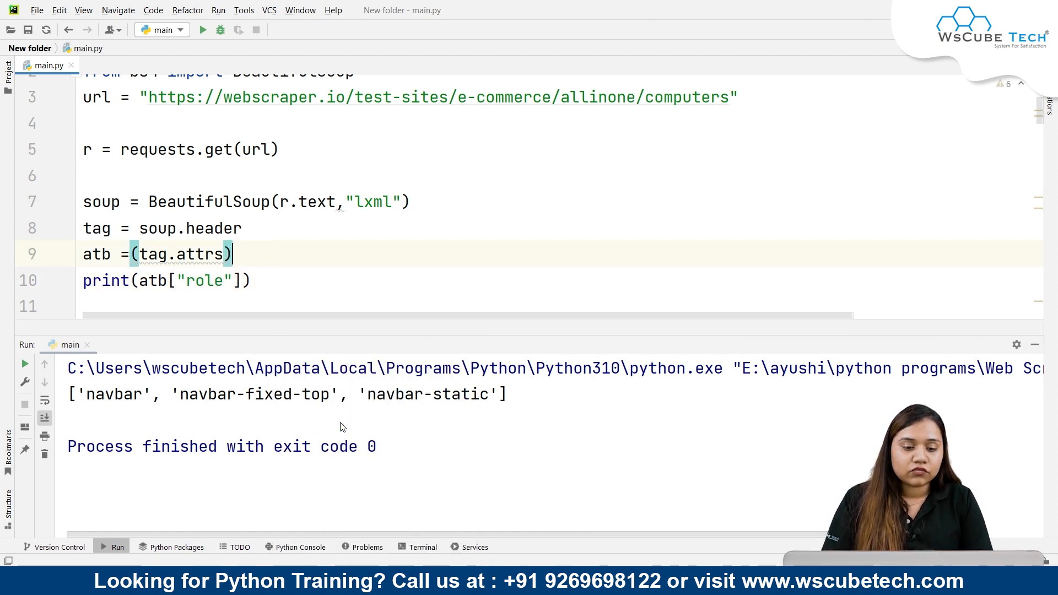
pyautogui.click(203, 29)
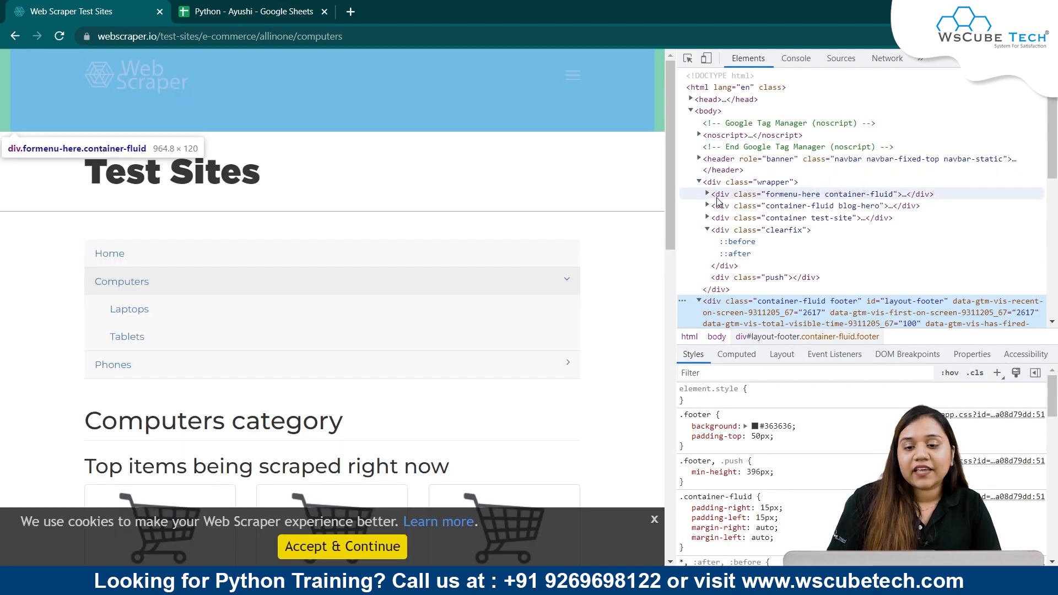
pyautogui.moveTo(739, 198)
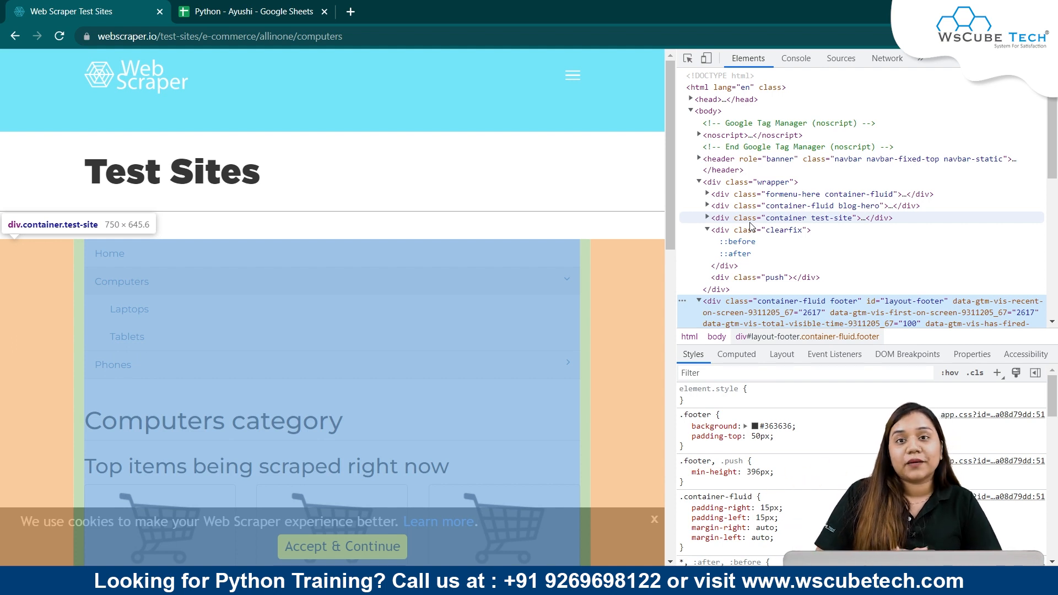
pyautogui.moveTo(606, 147)
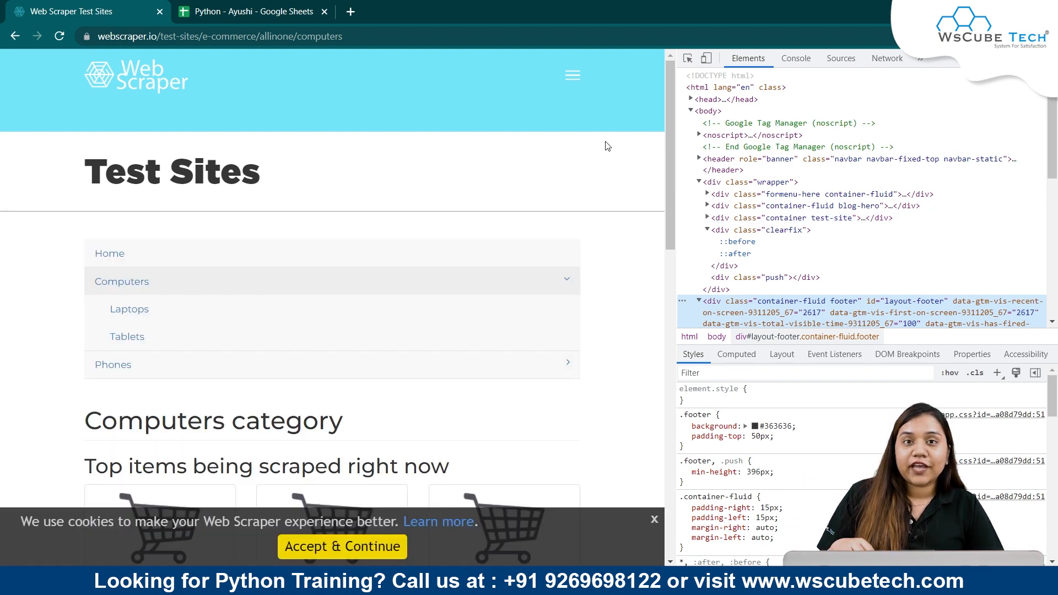